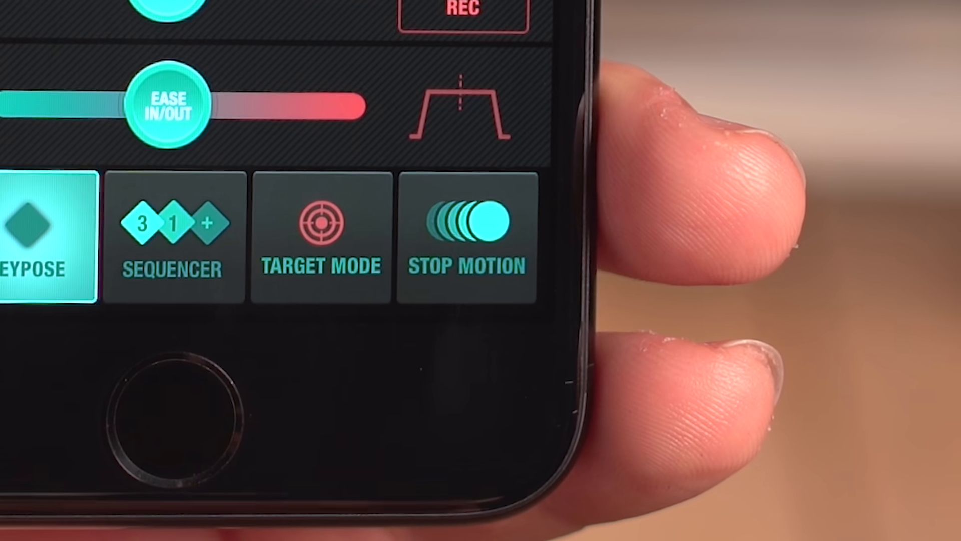
Select the STOP MOTION mode tile to start the stop-motion session at frame 1 of 375.
{"action": "left_click", "coordinate": [465, 234]}
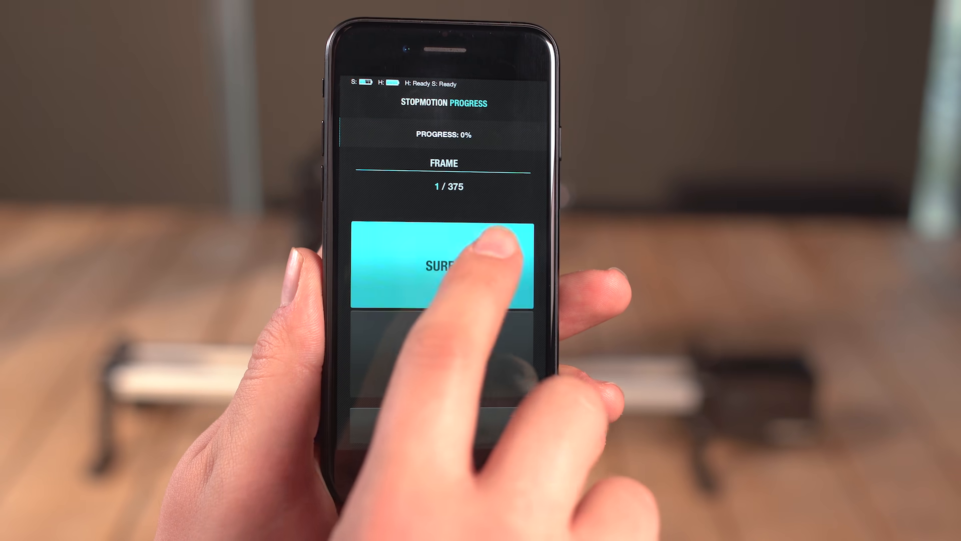